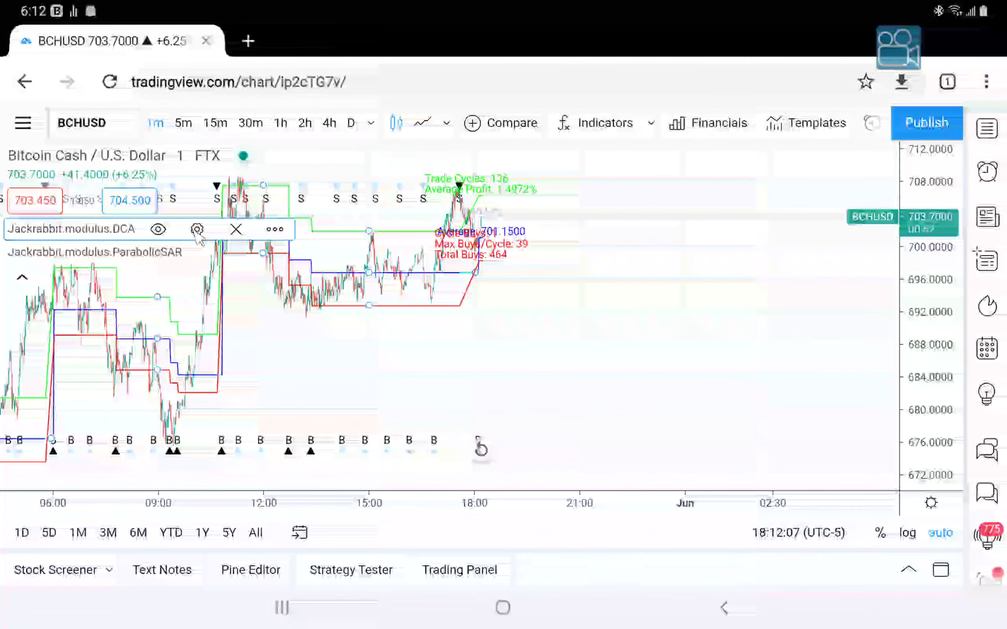
Step: Open the Jackrabbit.modulus.DCA settings and review inputs down to Exit Point 0 and Exit Percentage 10
left_click(197, 229)
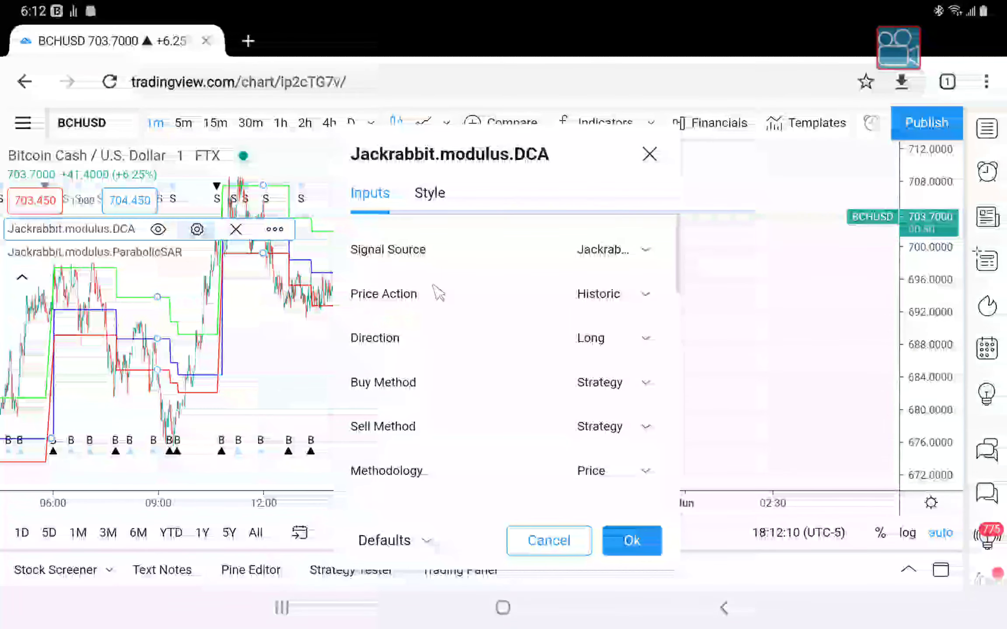
scroll("down", 3)
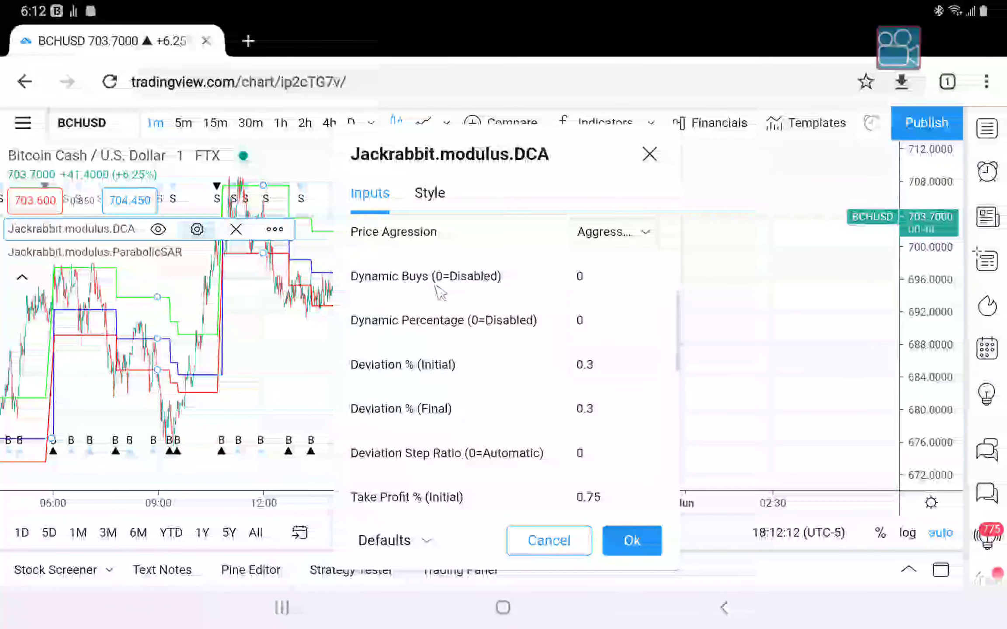
scroll("down", 3)
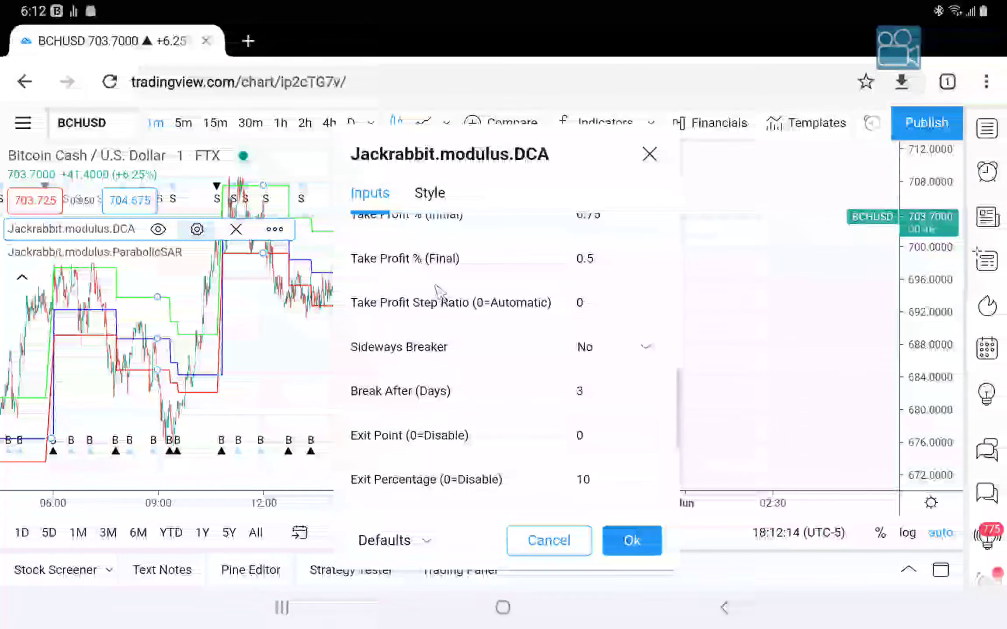
scroll("down", 3)
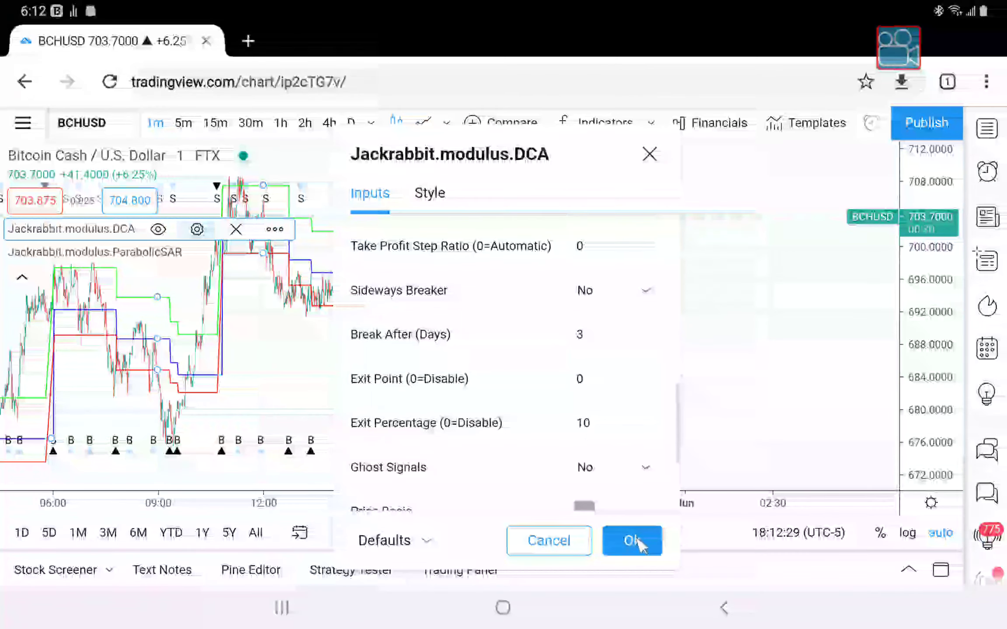
Step: Close the DCA settings unchanged and review BCHUSD results: 136 trade cycles, 464 total buys
left_click(630, 540)
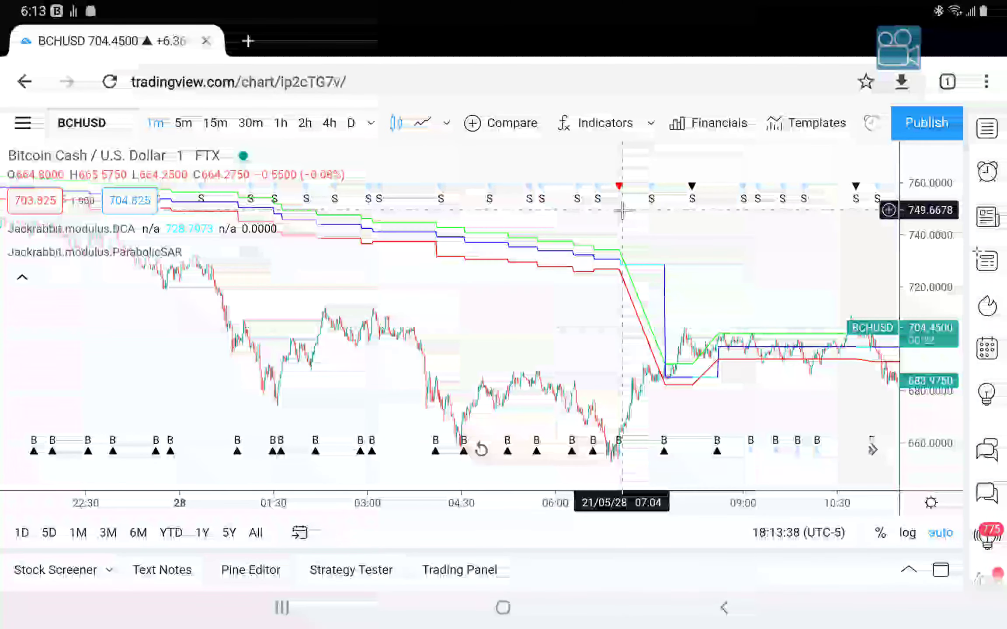
mouse_move(651, 350)
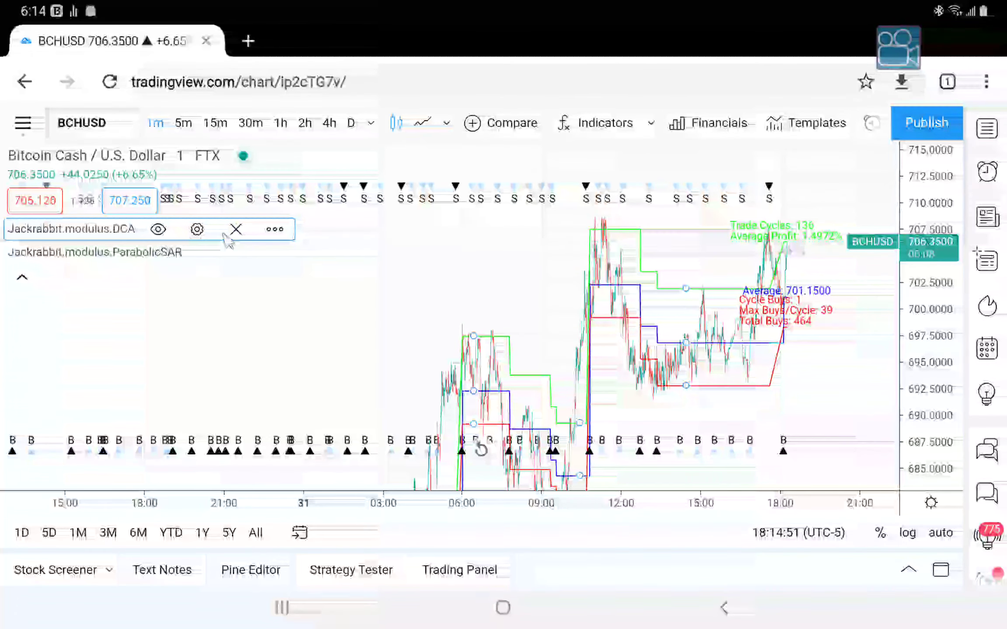
Step: Reopen the DCA settings and set Exit Point to 10, keeping Exit Percentage at 10
left_click(197, 229)
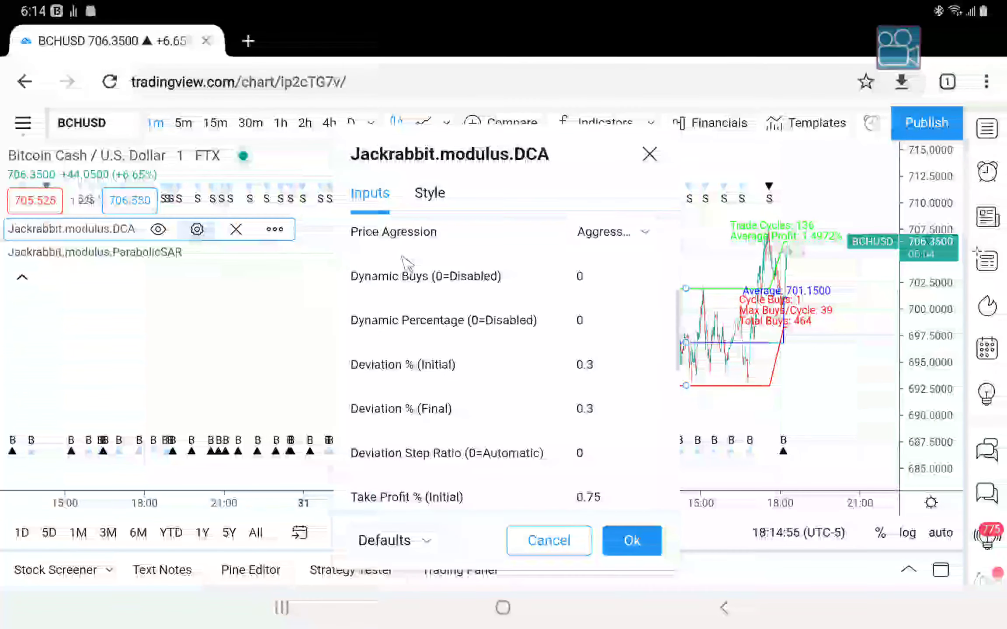
scroll("down", 3)
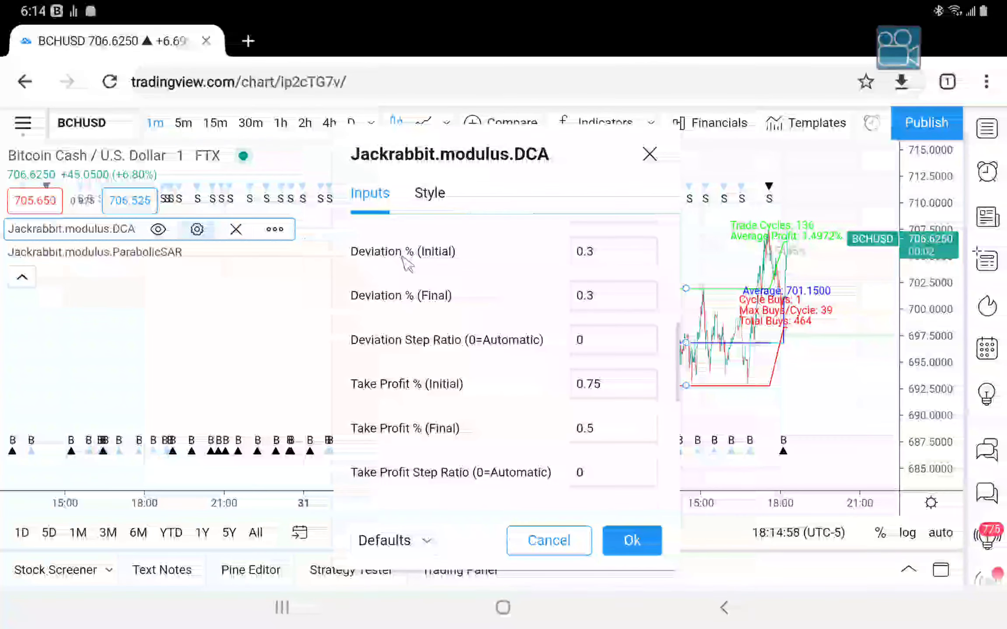
scroll("down", 3)
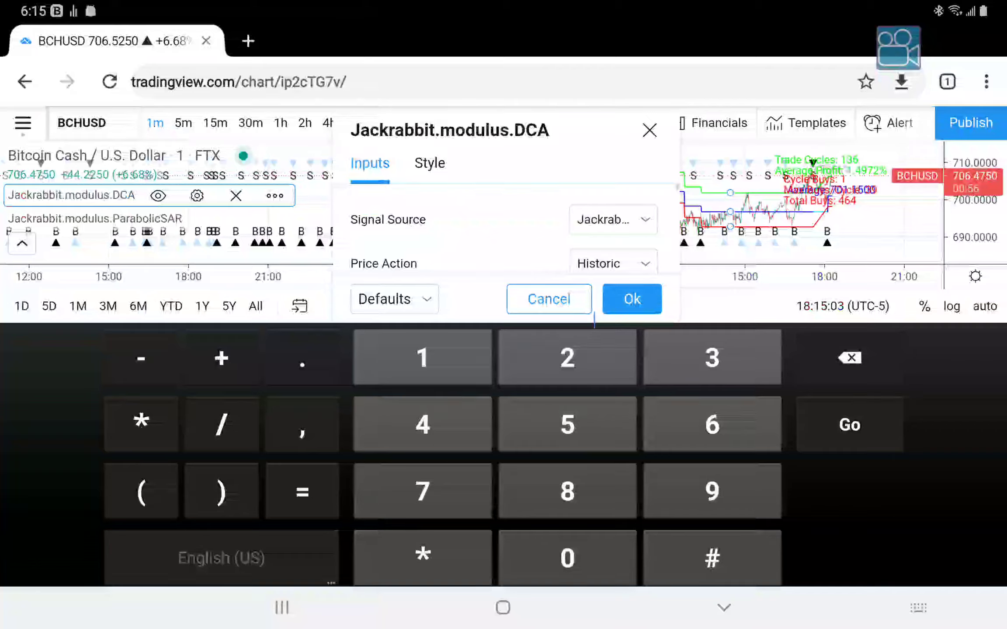
type("1")
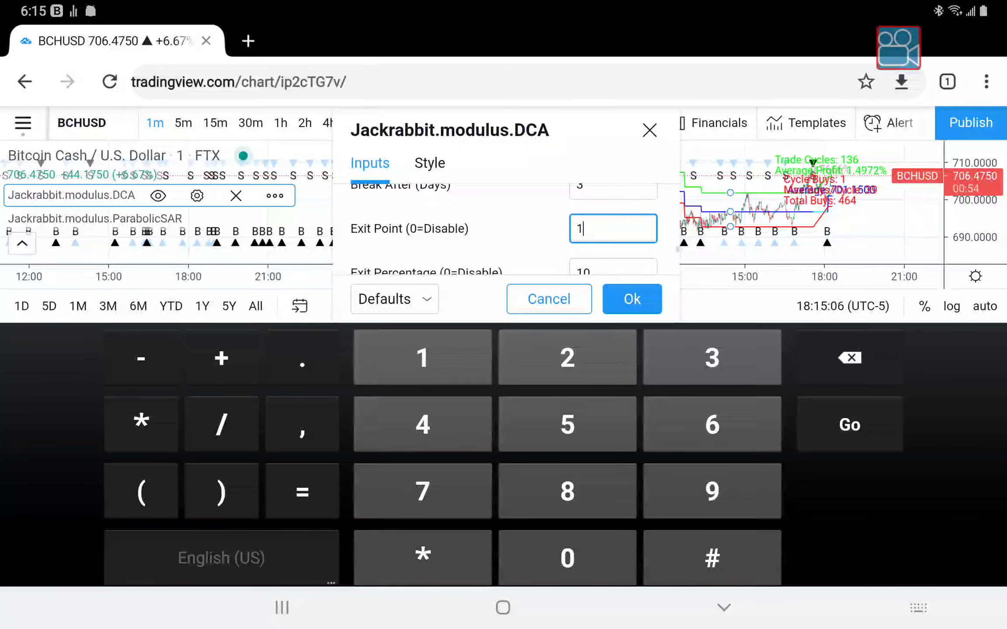
type("0")
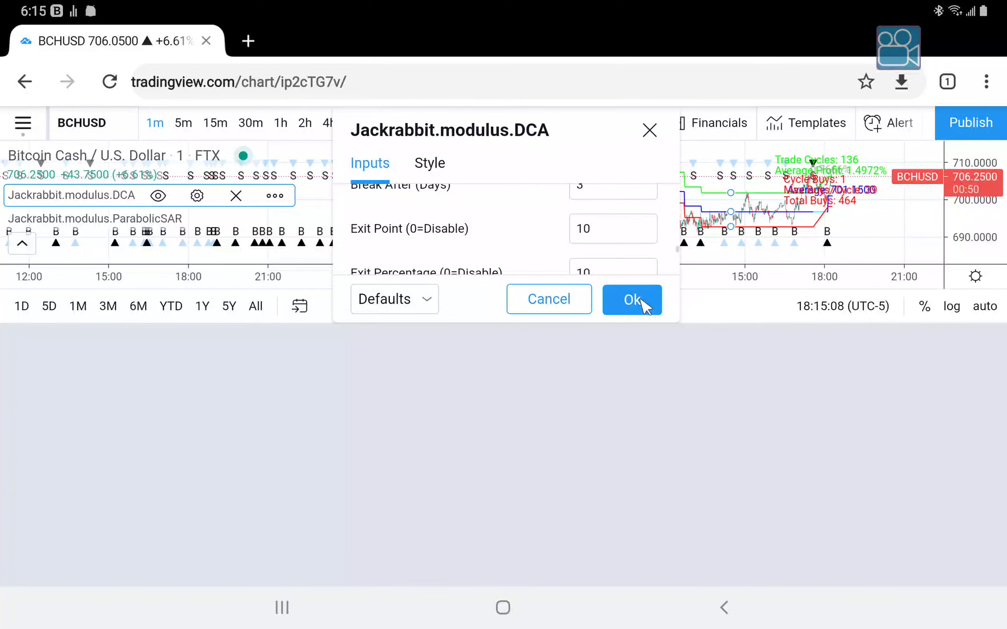
Step: Apply Exit Point 10 so BCHUSD reports 172 trade cycles and 432 total buys
left_click(631, 299)
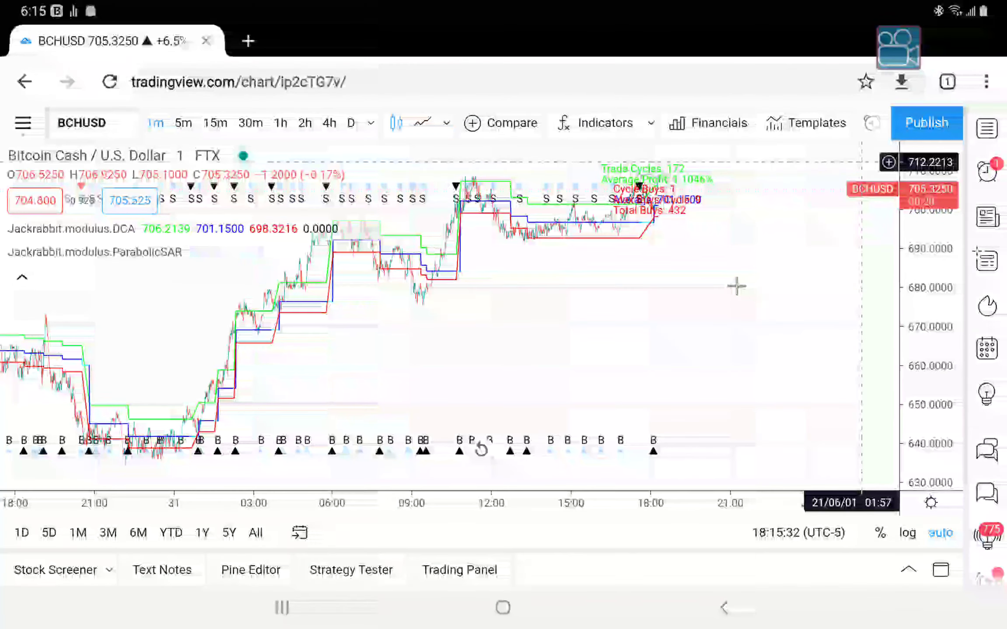
mouse_move(523, 310)
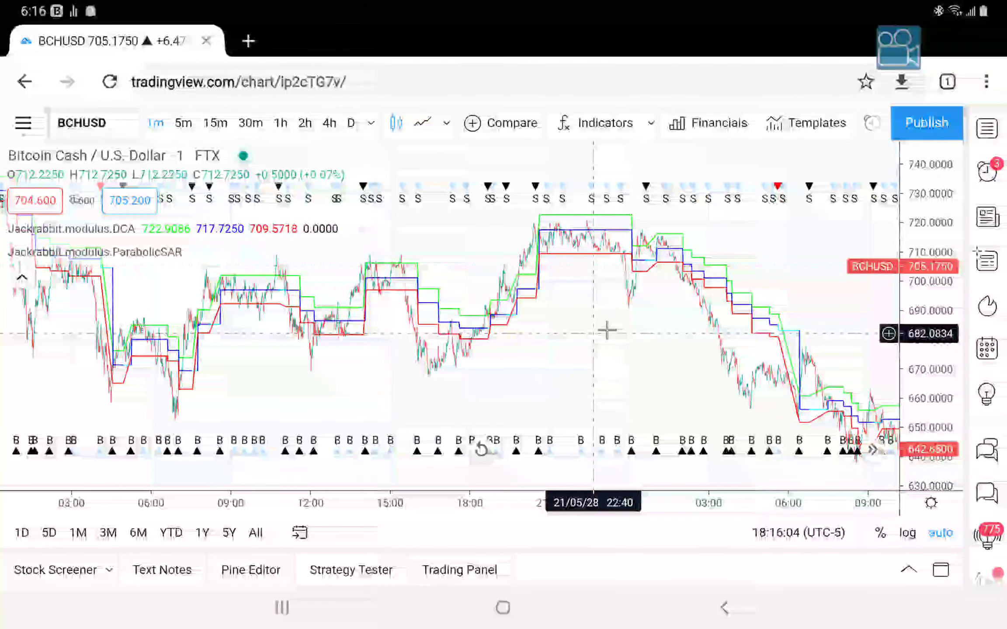
mouse_move(262, 341)
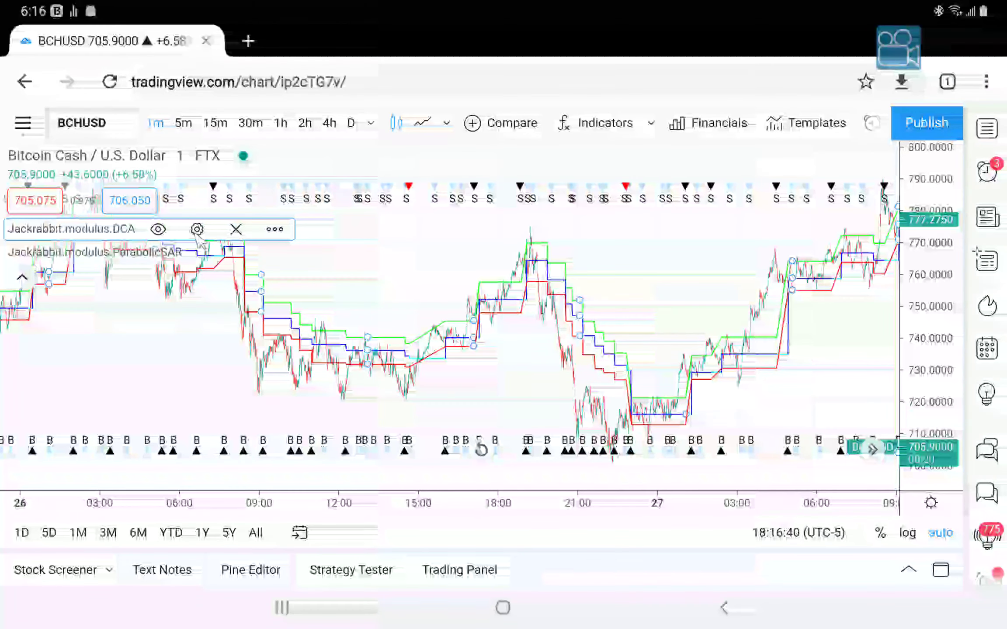
Step: Reopen the DCA settings, review down to the take-profit values, and confirm with Ok
left_click(197, 229)
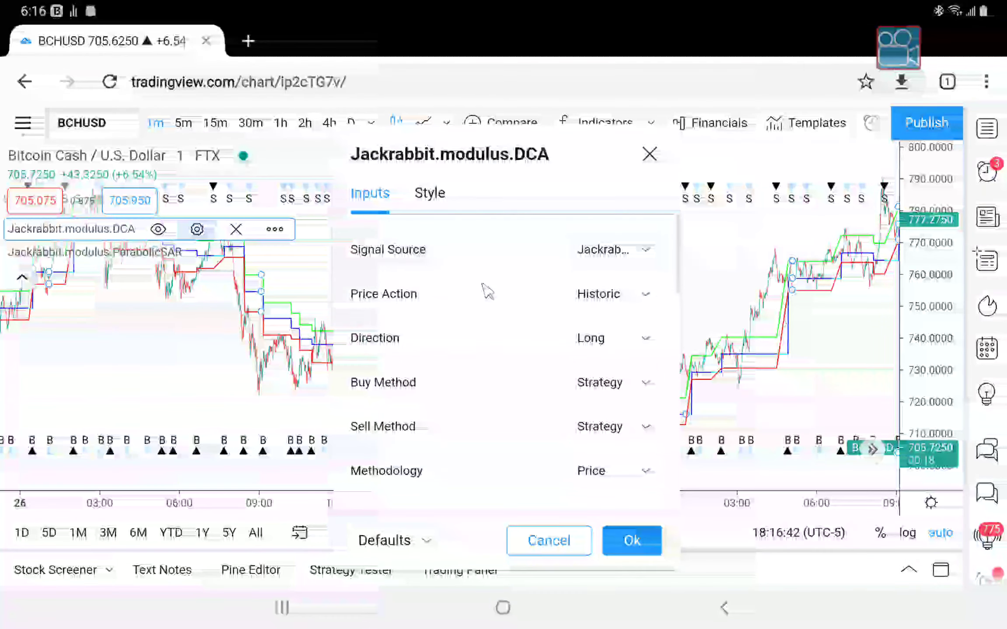
scroll("down", 3)
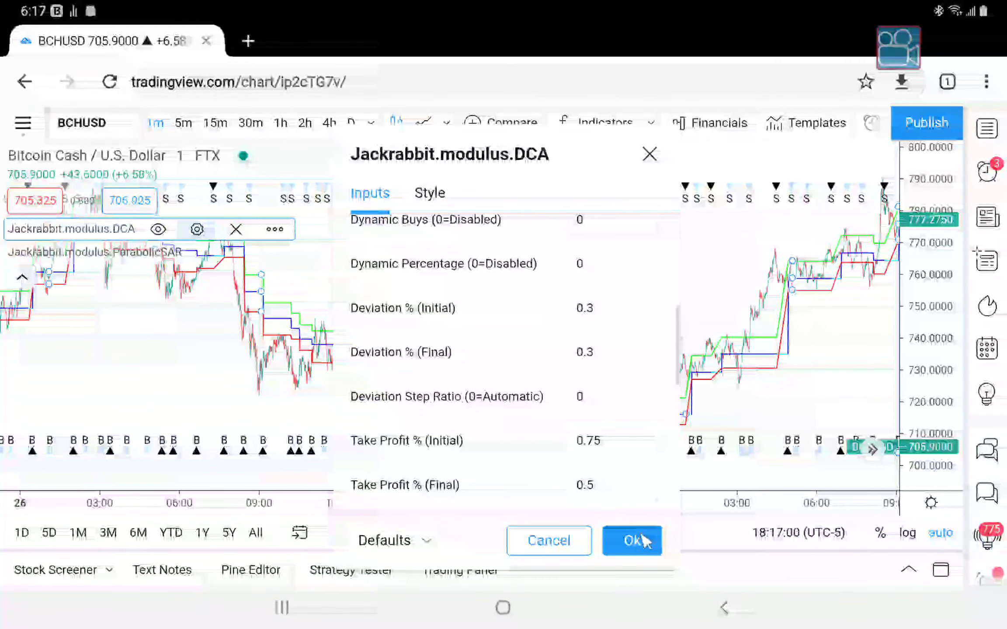
left_click(631, 540)
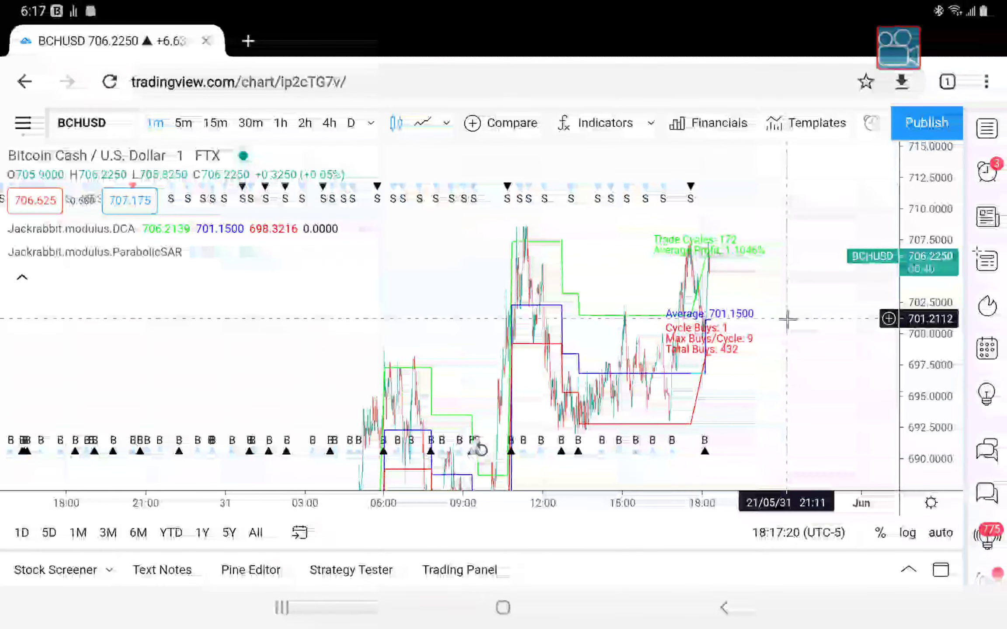
mouse_move(737, 271)
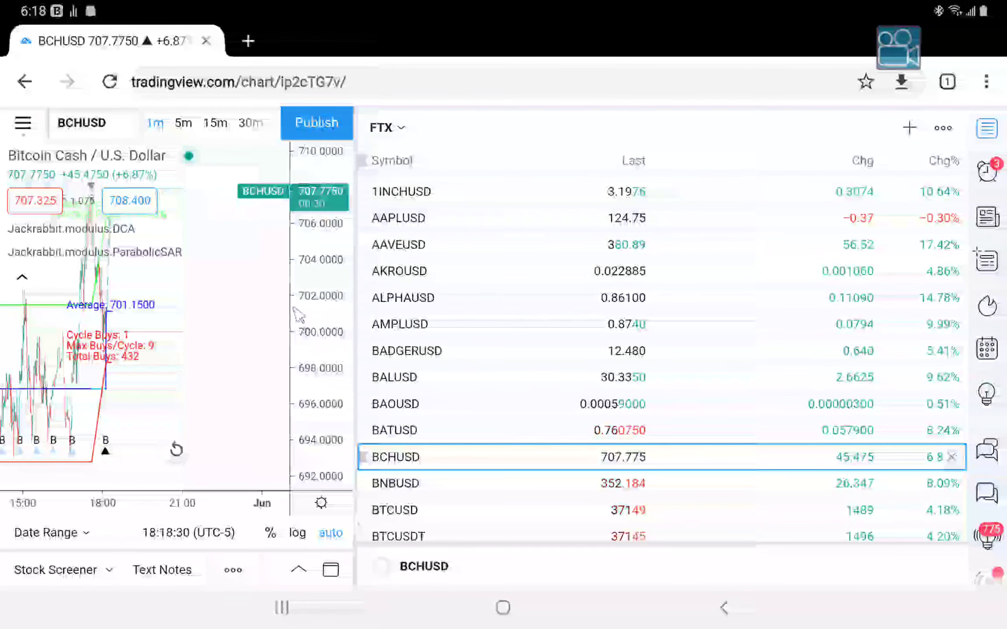
Step: Switch to the Binance watchlist and load BEAMUSDT (239 trade cycles, 583 total buys)
left_click(385, 127)
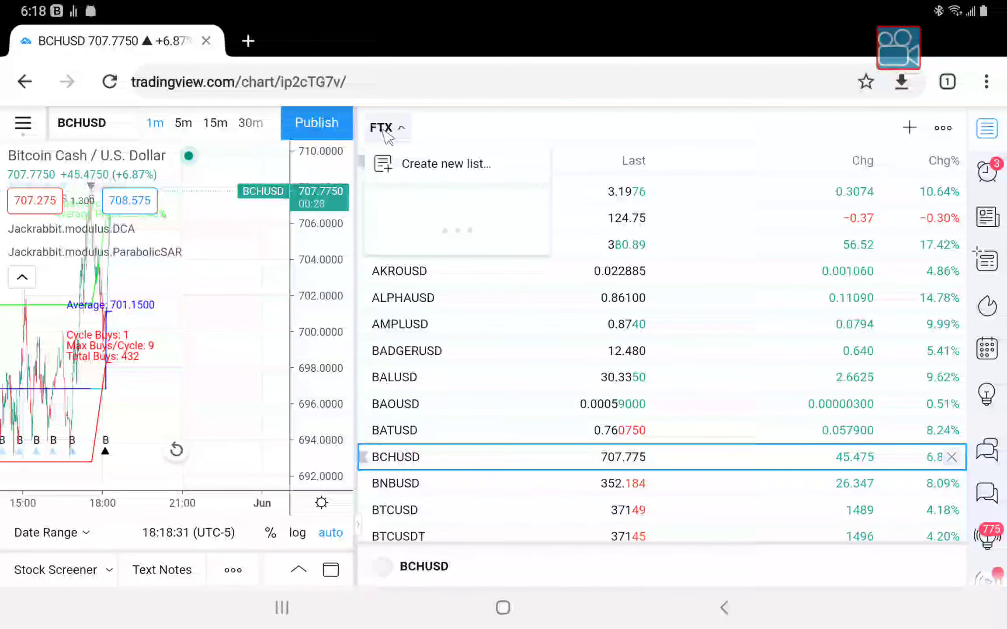
left_click(387, 128)
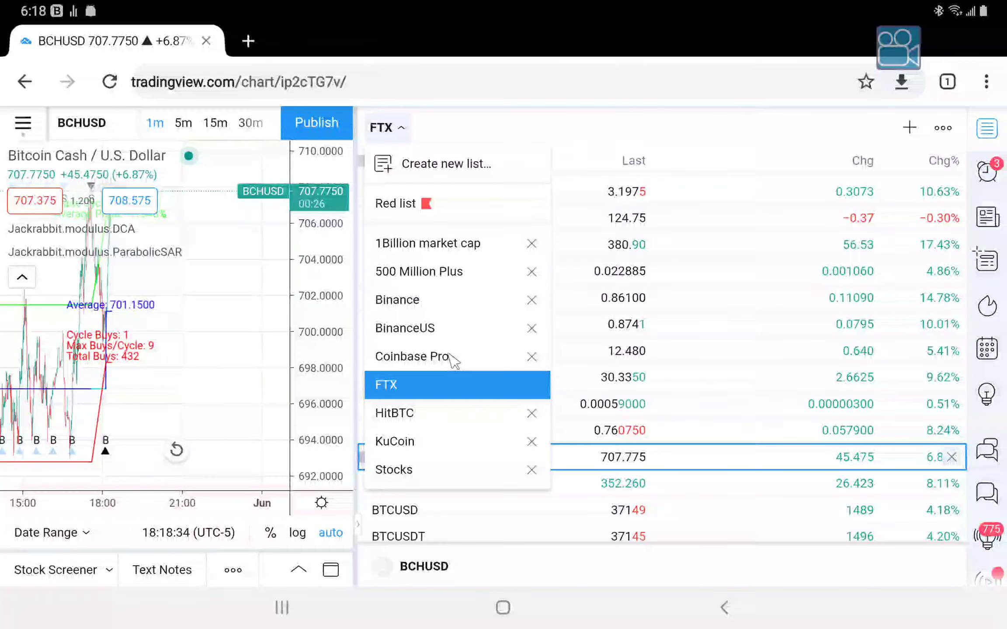
left_click(396, 300)
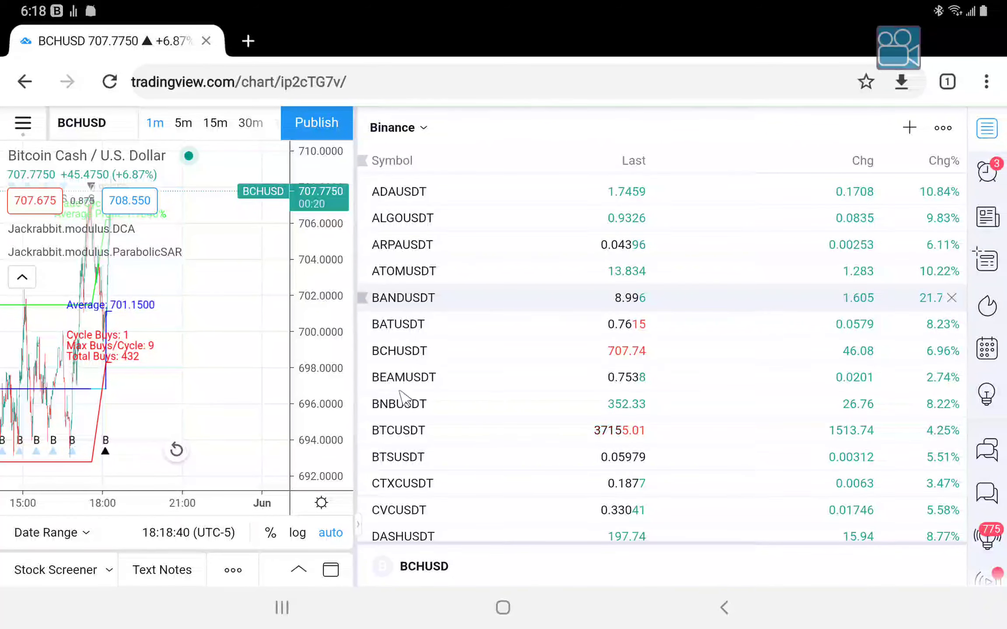
left_click(403, 378)
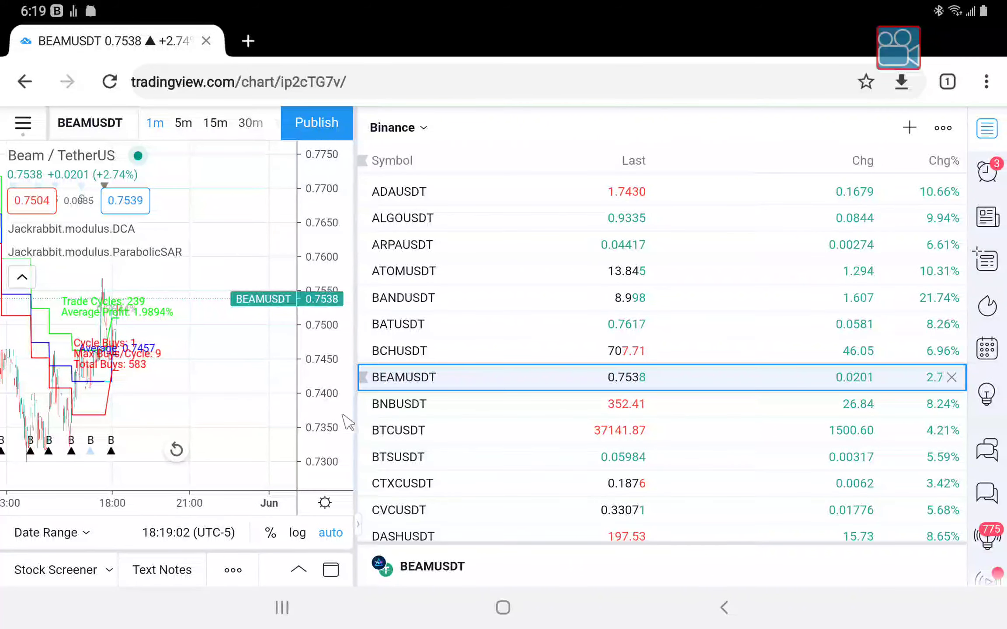
Step: Load CVCUSDT (182 trade cycles, 440 total buys) and reopen the saved watchlists menu
left_click(402, 510)
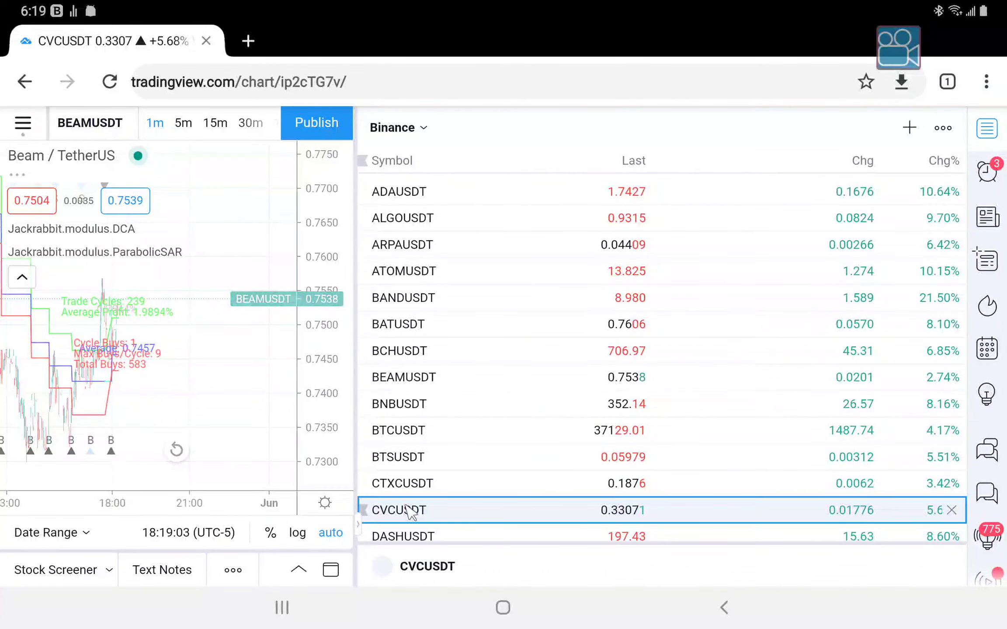
left_click(398, 510)
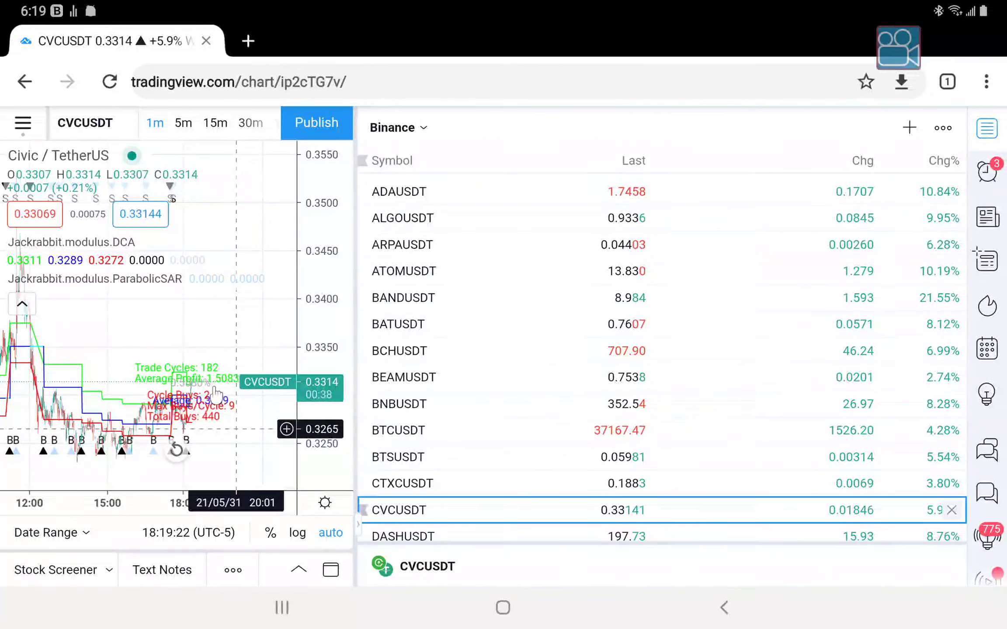
left_click(397, 127)
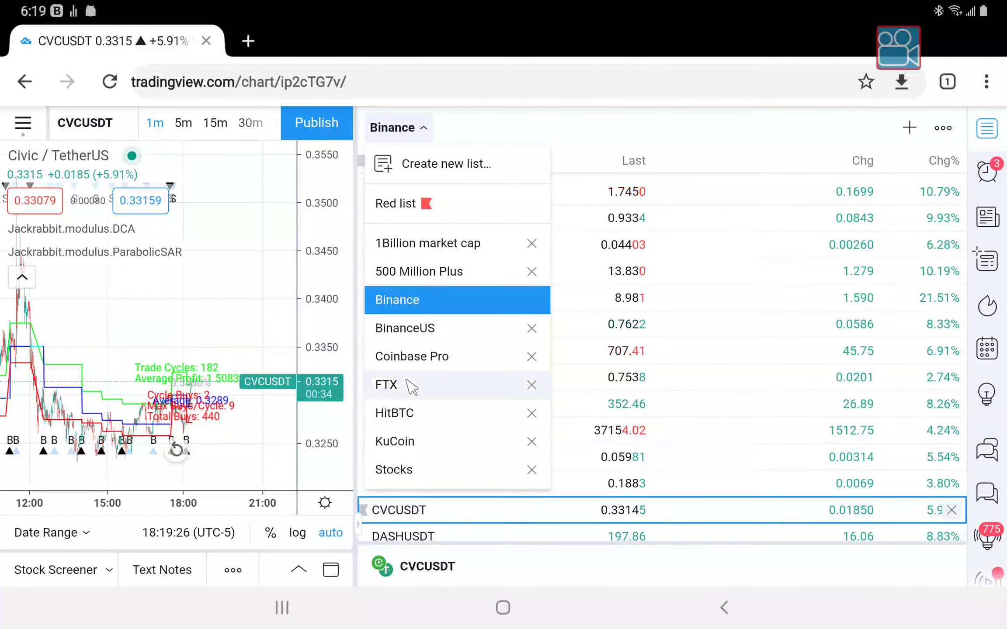
Step: Switch to the FTX watchlist and scroll through it to ETHUSD
left_click(386, 384)
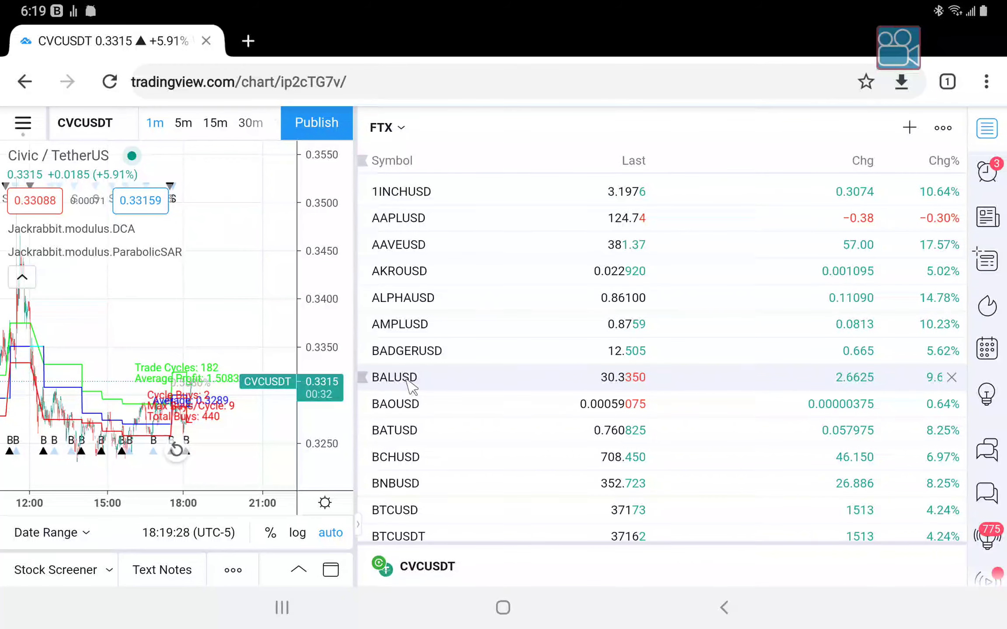
scroll("down", 3)
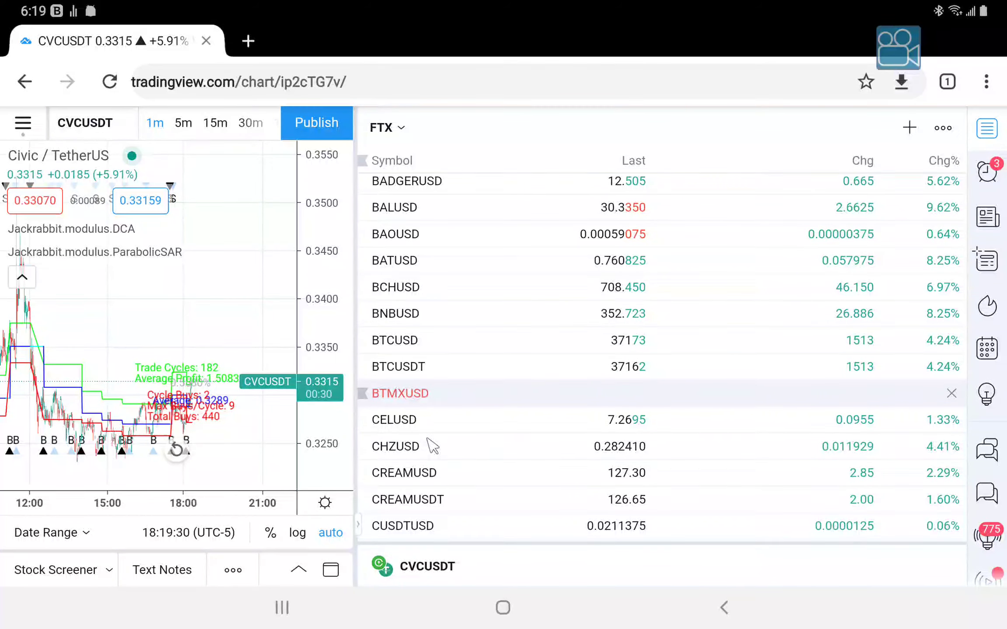
scroll("down", 3)
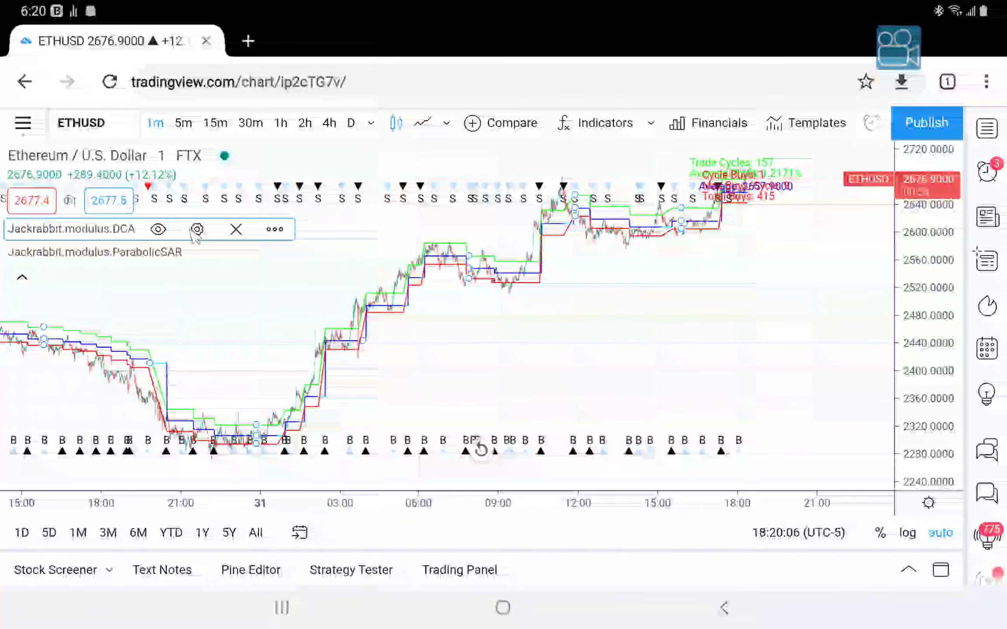
Step: Open the DCA settings on ETHUSD and scroll to Exit Point and Exit Percentage, both 10
left_click(197, 230)
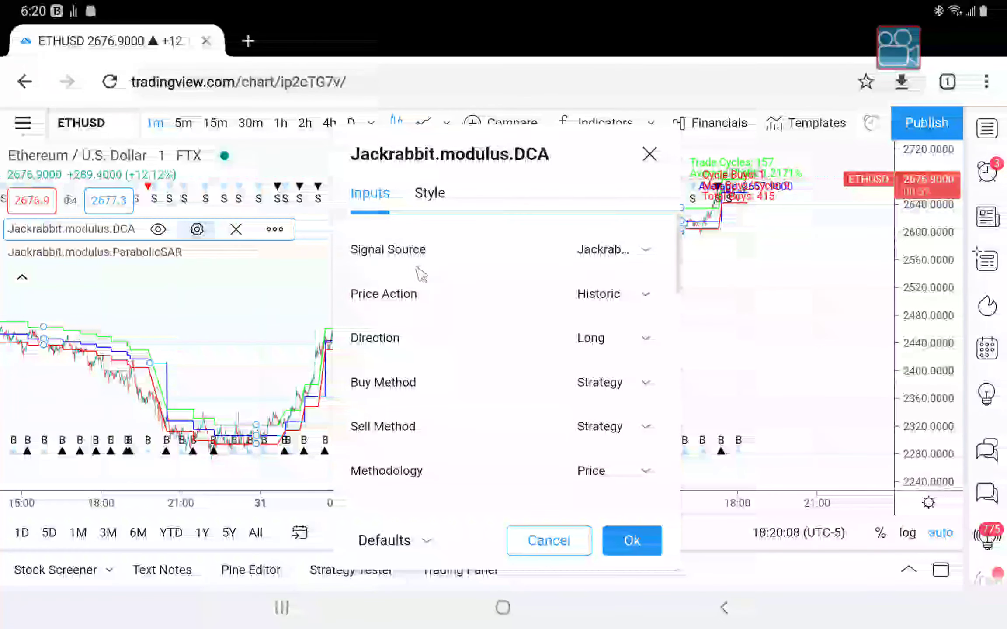
scroll("down", 3)
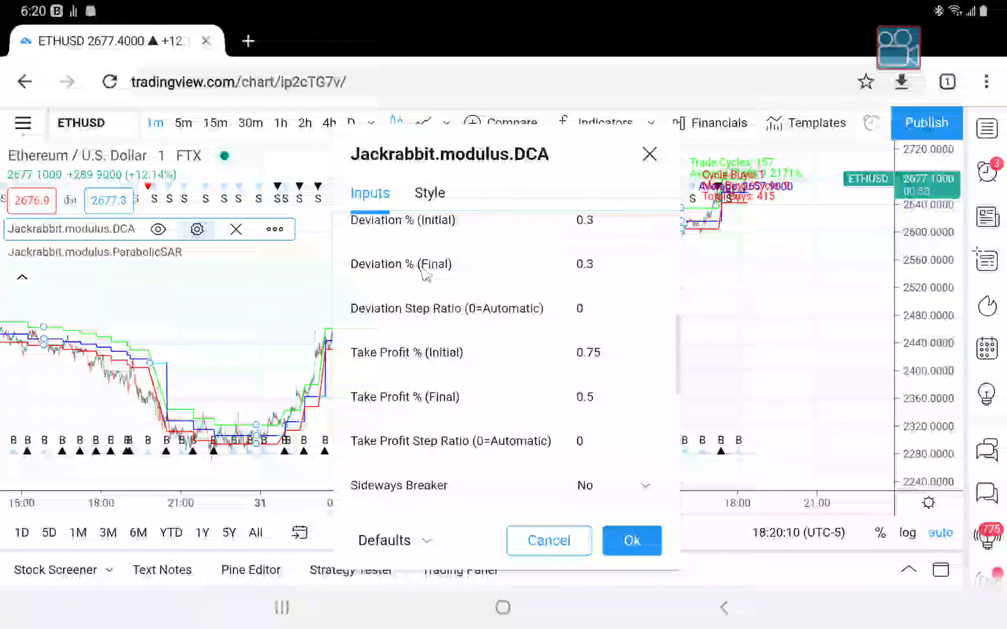
scroll("down", 3)
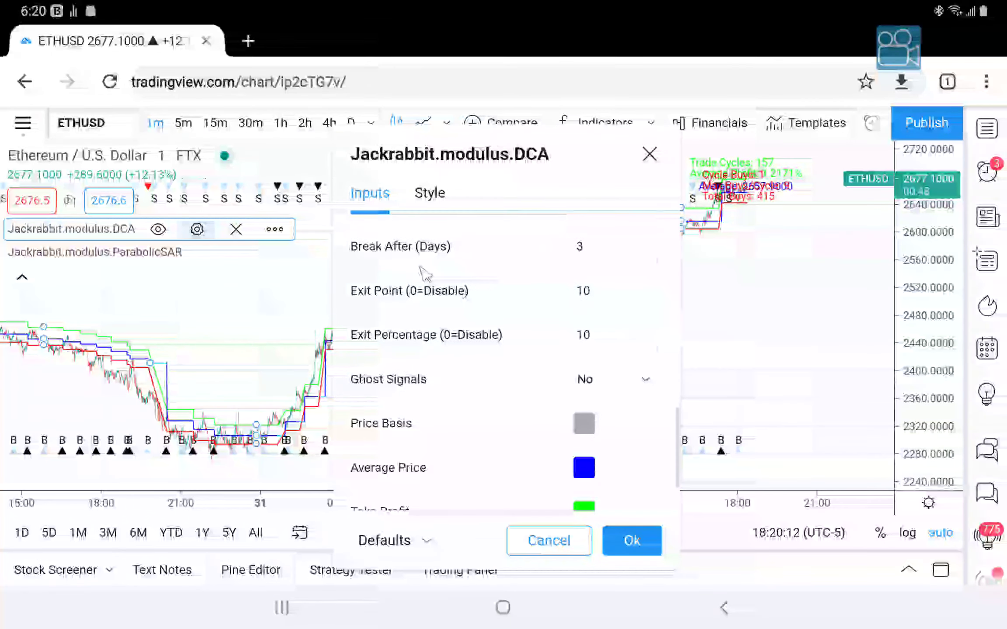